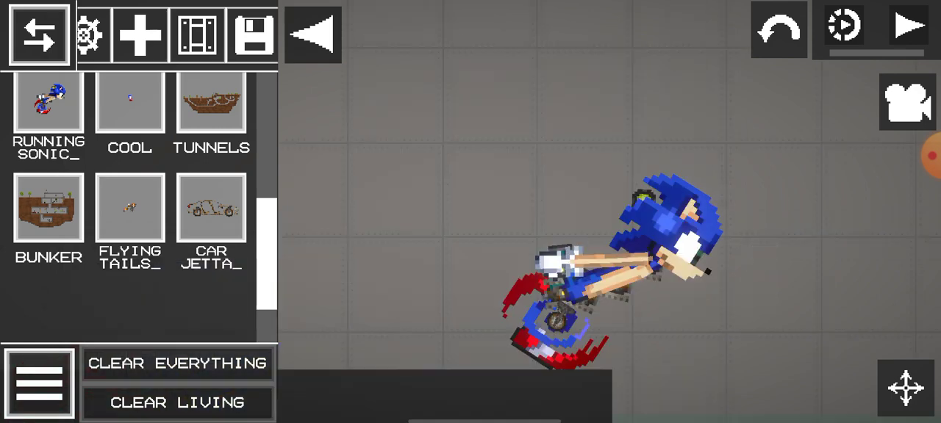
- Spawn a saved Sonic contraption into the map from the Saves panel
left_click(909, 26)
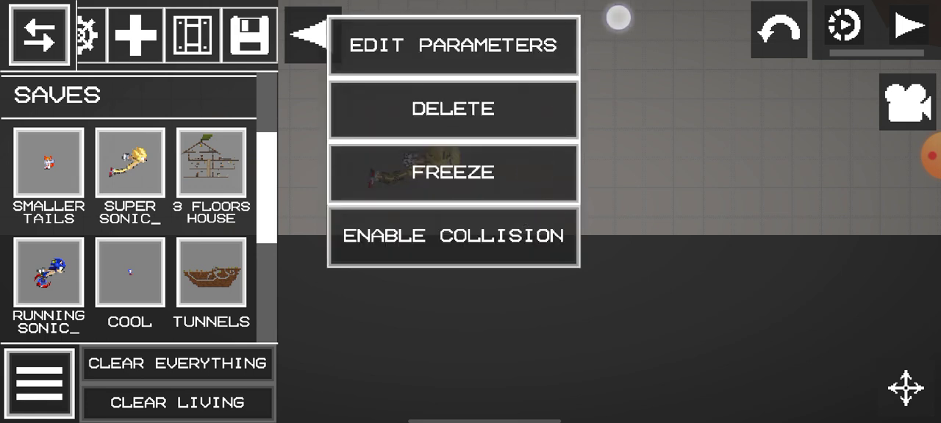
- Load the Bunker save with blue Sonic placed on the dirt hill
scroll("down", 3)
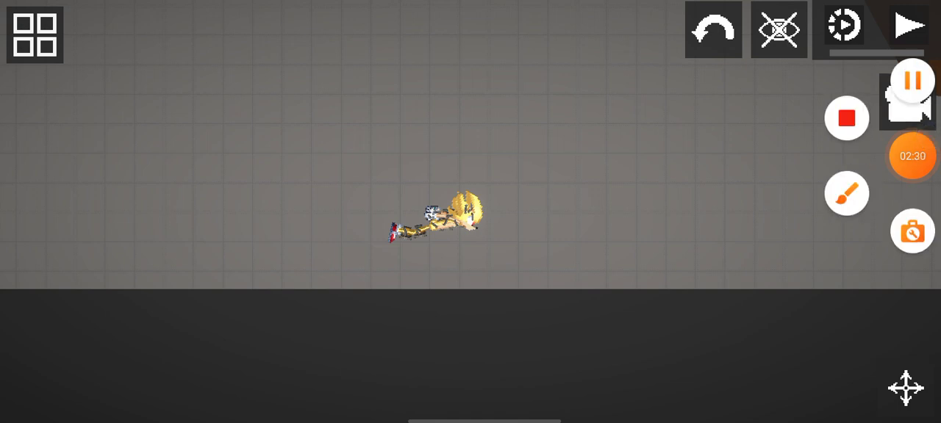
left_click(909, 28)
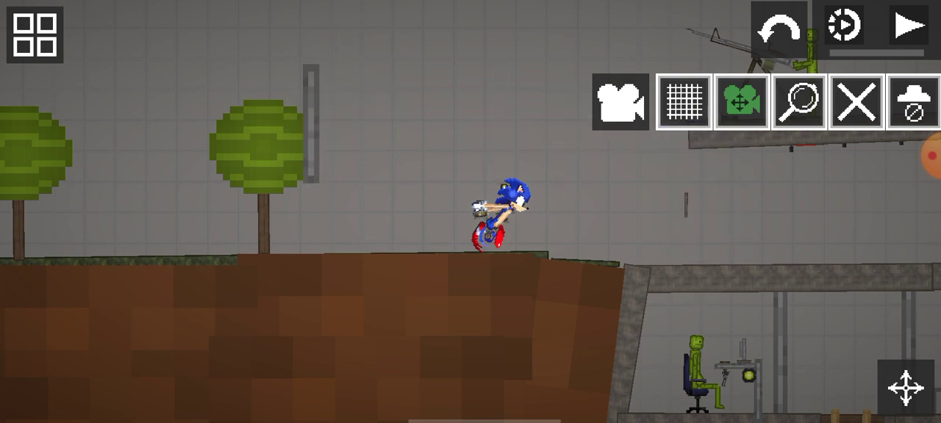
- Run and pause the simulation repeatedly as Sonic drops into the bunker corridor
left_click(907, 26)
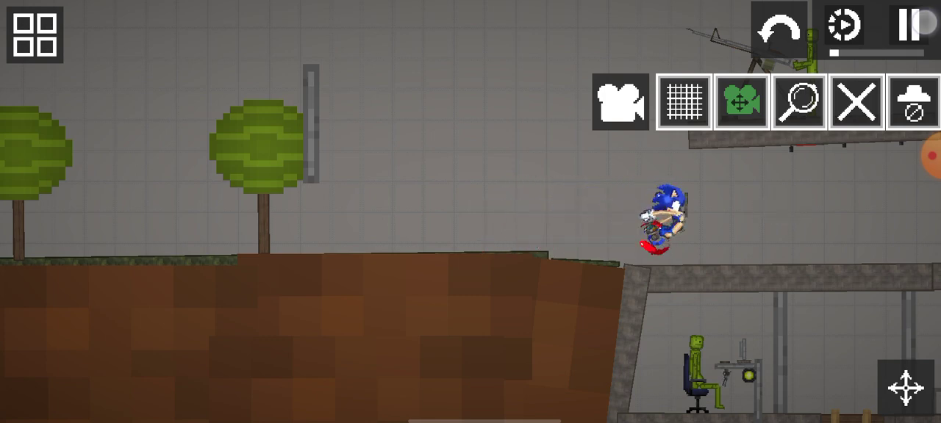
left_click(906, 25)
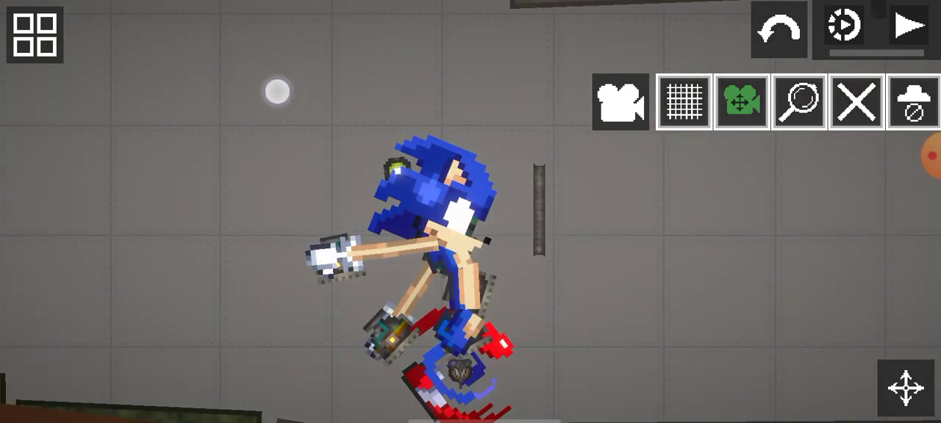
left_click(910, 24)
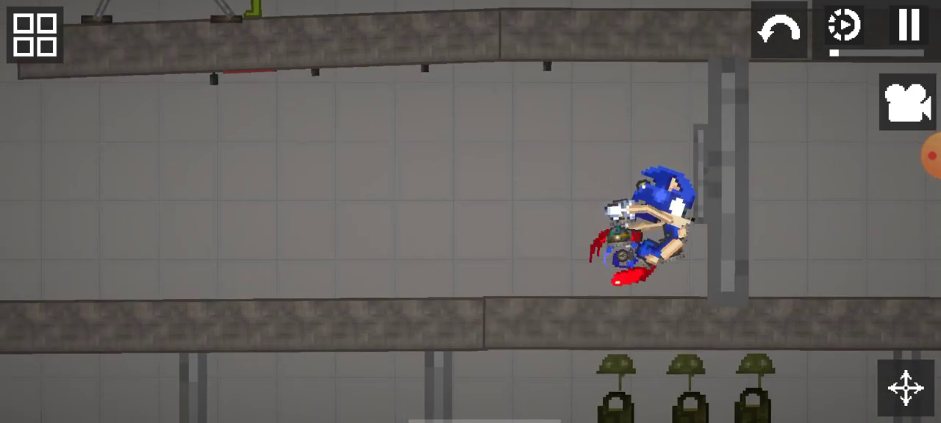
left_click(904, 26)
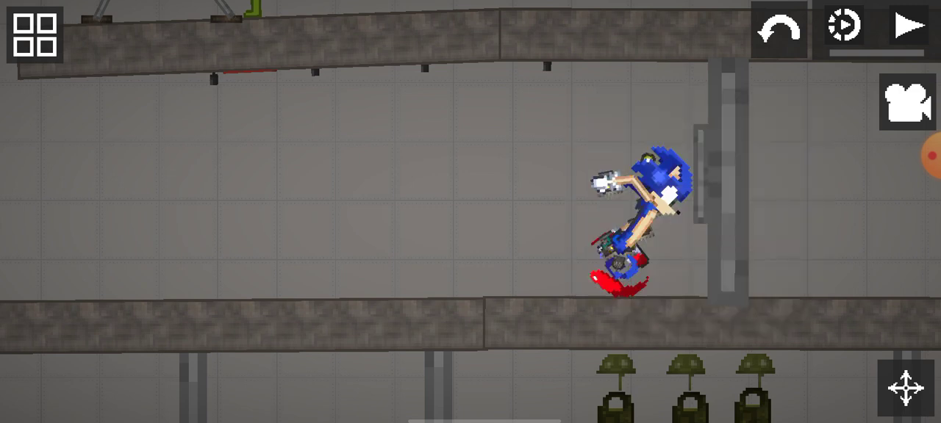
left_click(910, 28)
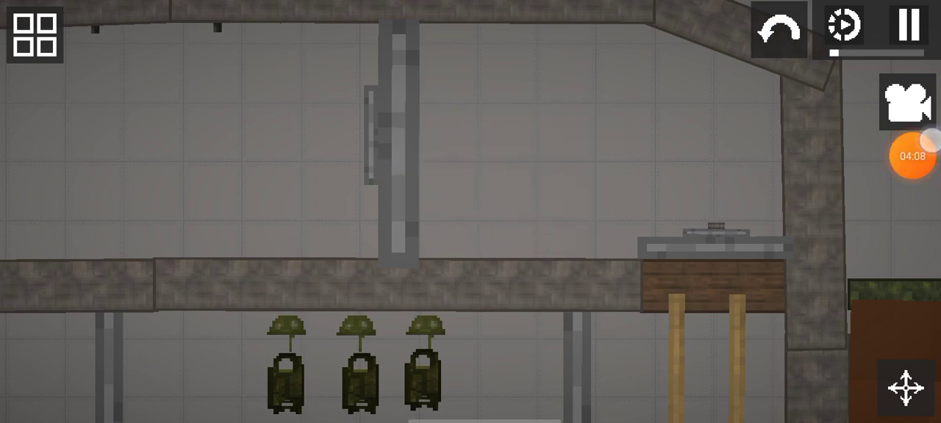
- Follow Sonic tumbling headfirst between the bunker's wooden support posts
left_click(34, 34)
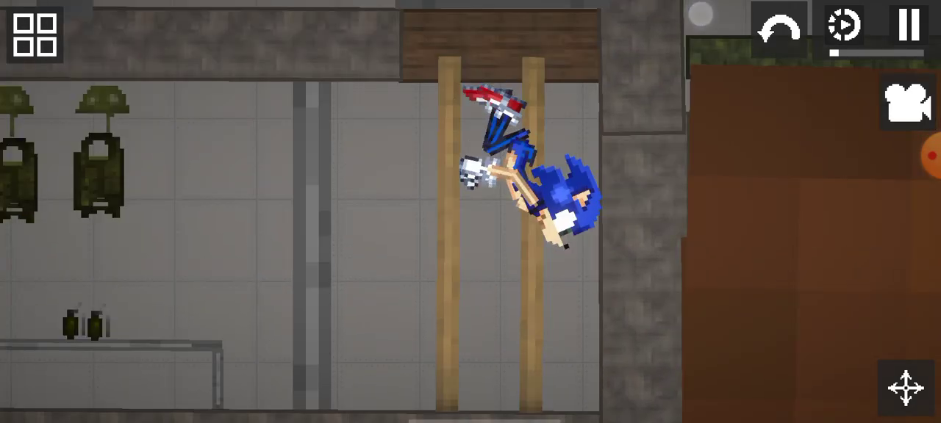
- Choose an option from Sonic's context menu, watch him run, then open the item catalogue
left_click(529, 184)
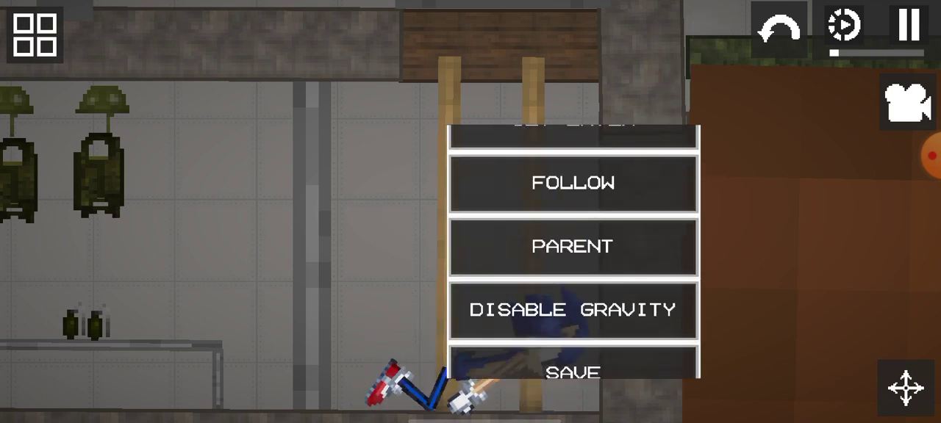
scroll("down", 3)
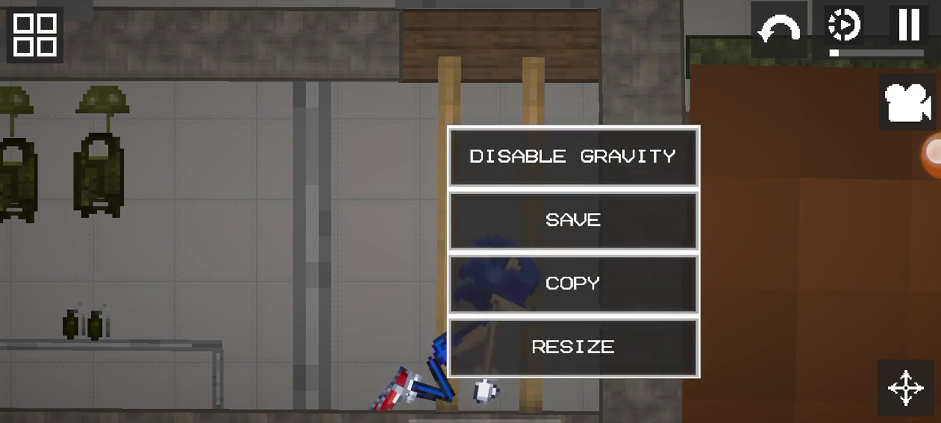
left_click(573, 155)
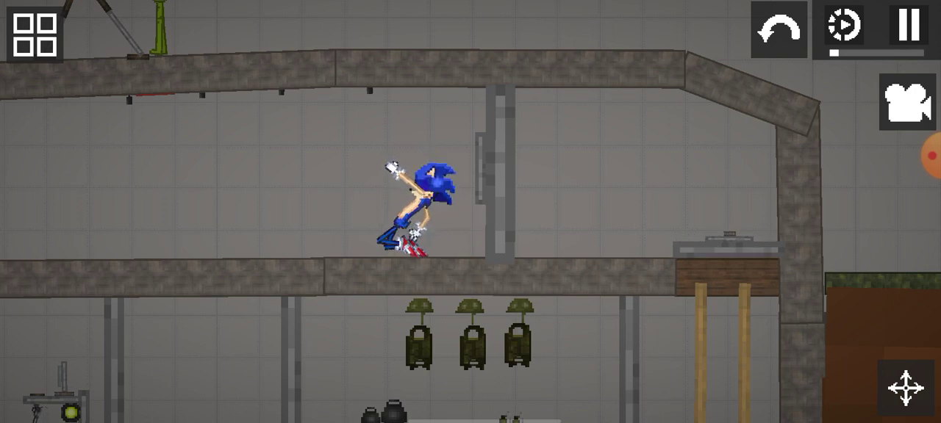
left_click(34, 34)
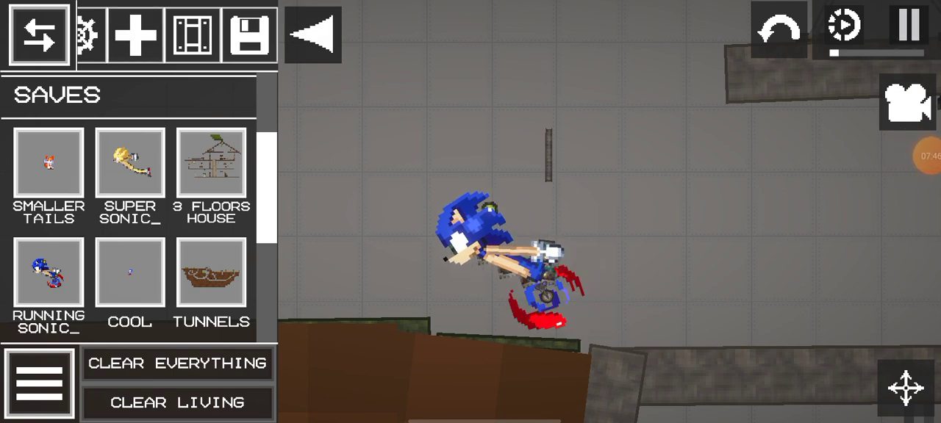
- Pause the simulation and spawn a nuclear bomb from the Explosives category
left_click(907, 25)
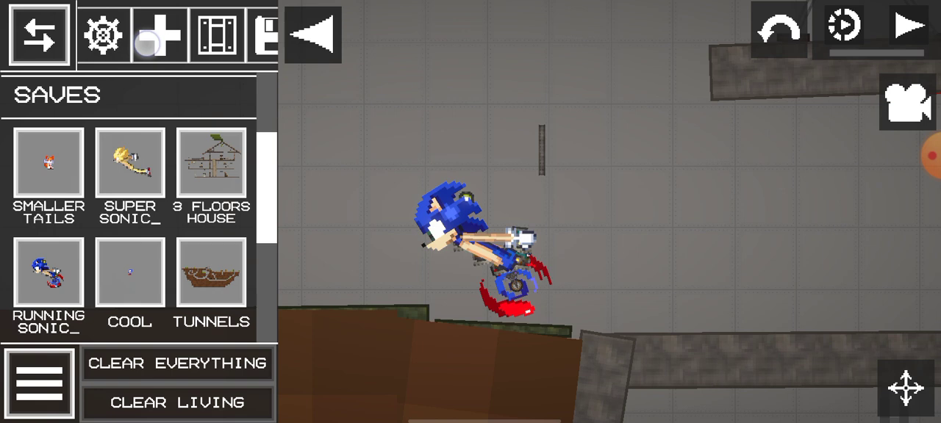
left_click(906, 103)
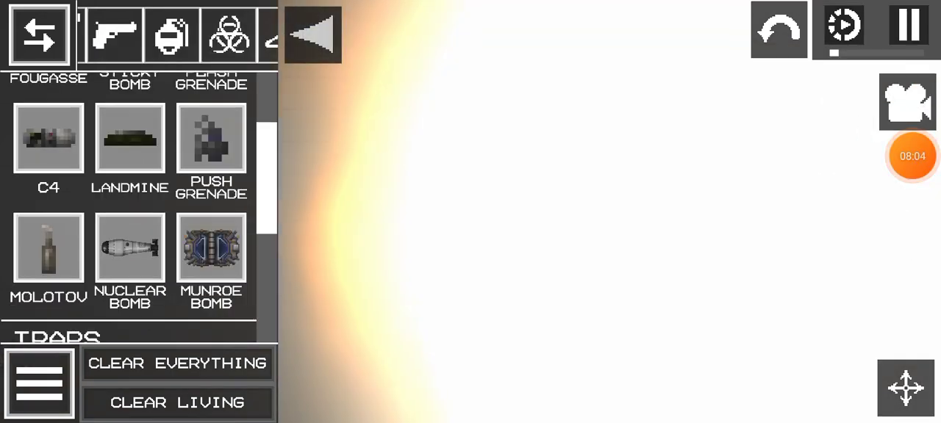
- Close the catalogue so the blast clears the map, then reopen the menu
left_click(37, 33)
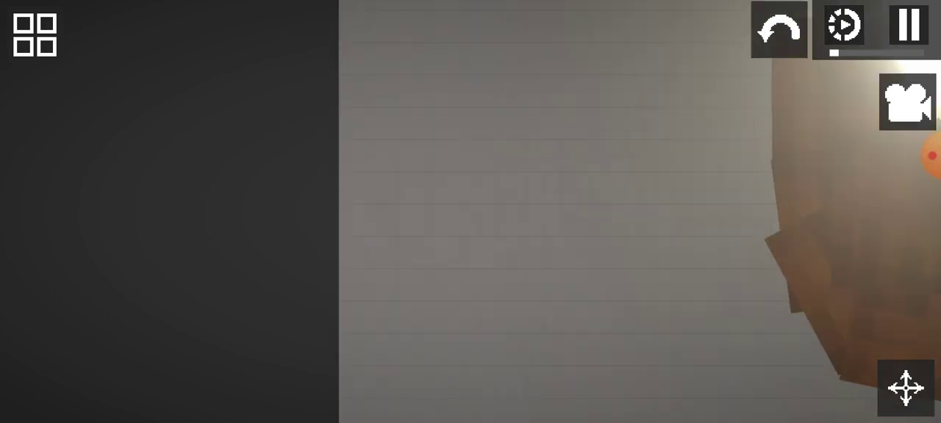
left_click(907, 102)
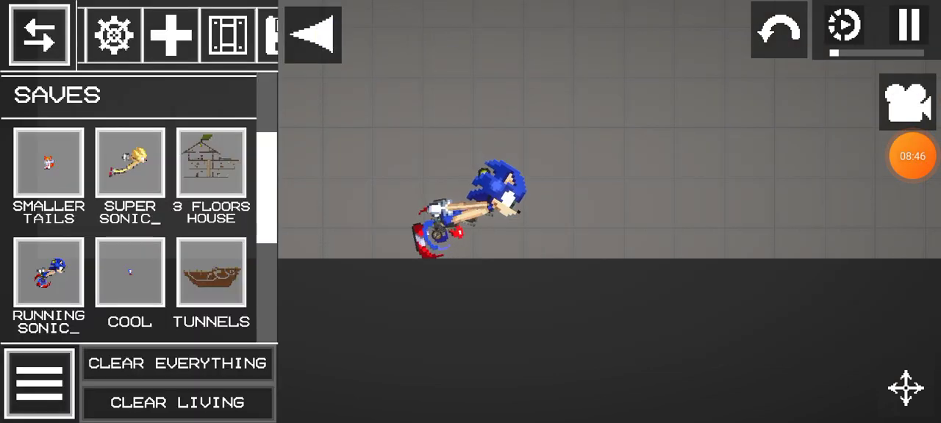
- Place the Running Sonic save on the empty floor and close the catalogue
left_click(40, 36)
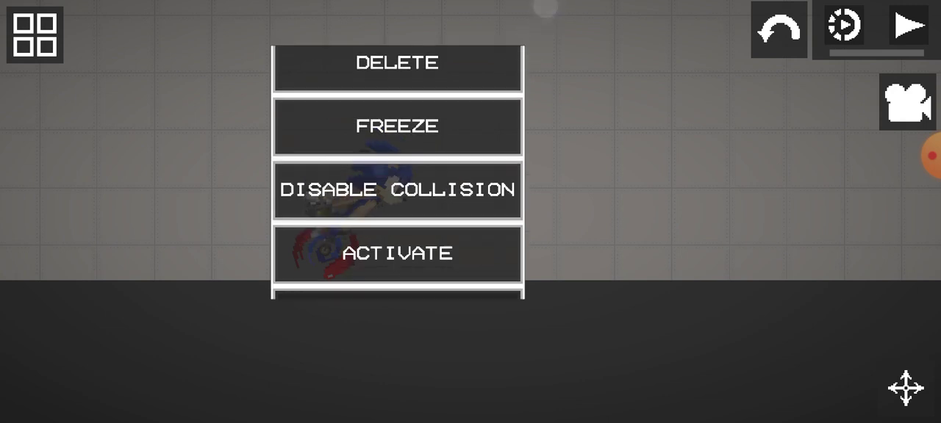
- Activate Sonic from his scrolled options list and resume the simulation
scroll("down", 3)
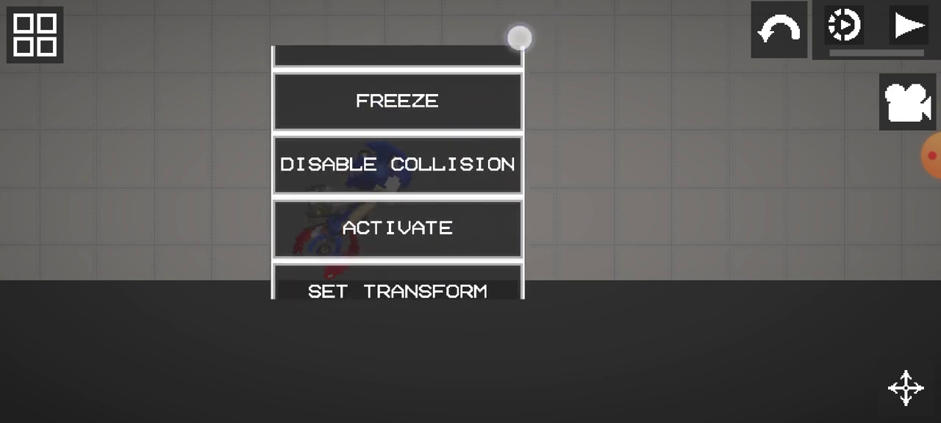
scroll("down", 3)
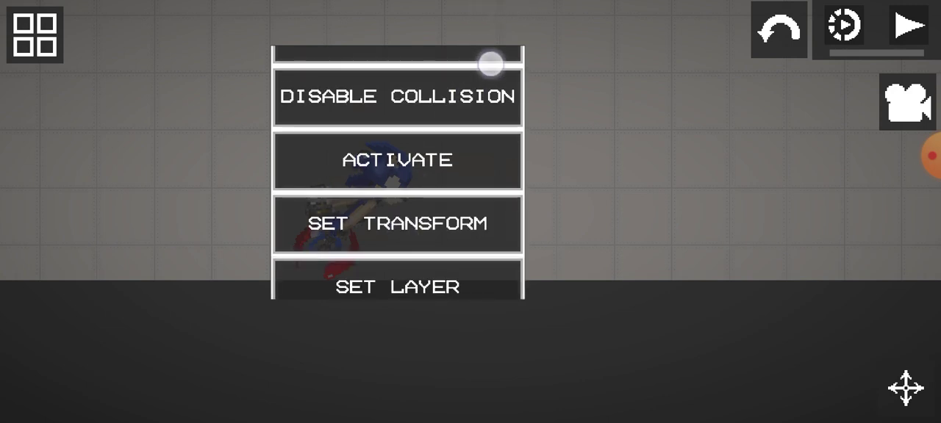
left_click(396, 96)
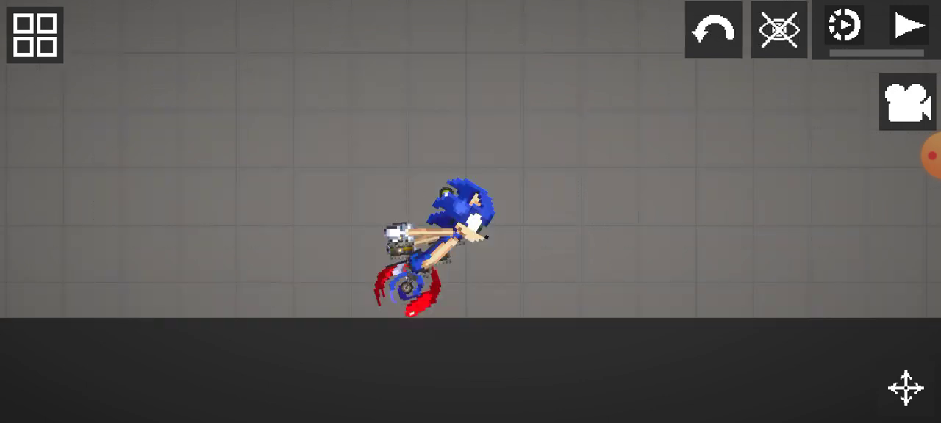
left_click(908, 26)
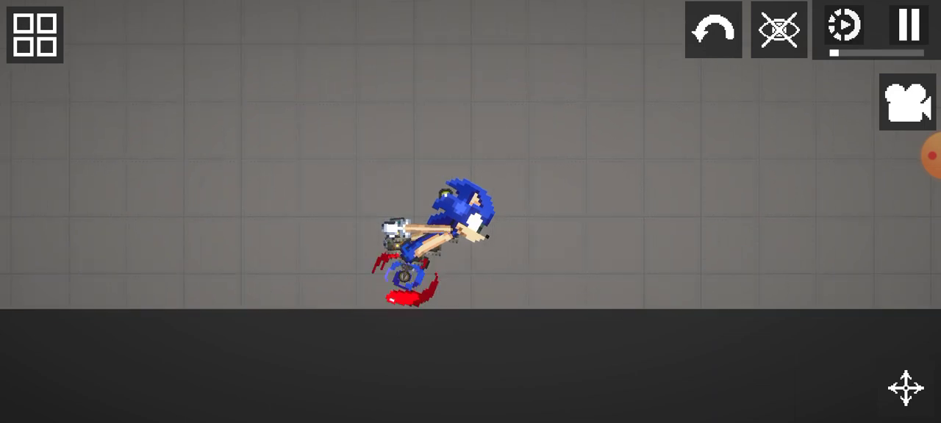